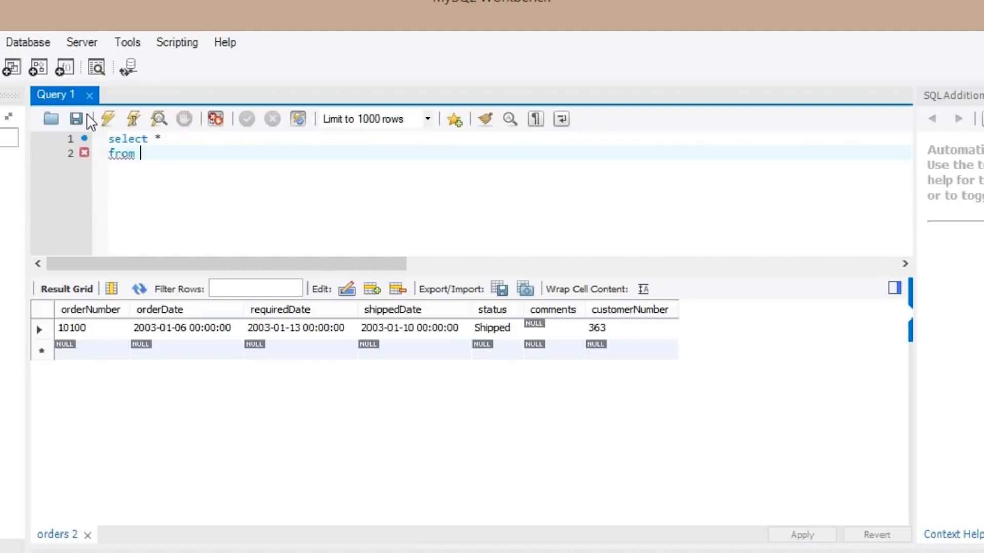
# Step: Complete 'select * from customers, orders;' and start a new empty SQL script
pyautogui.write('customers,')
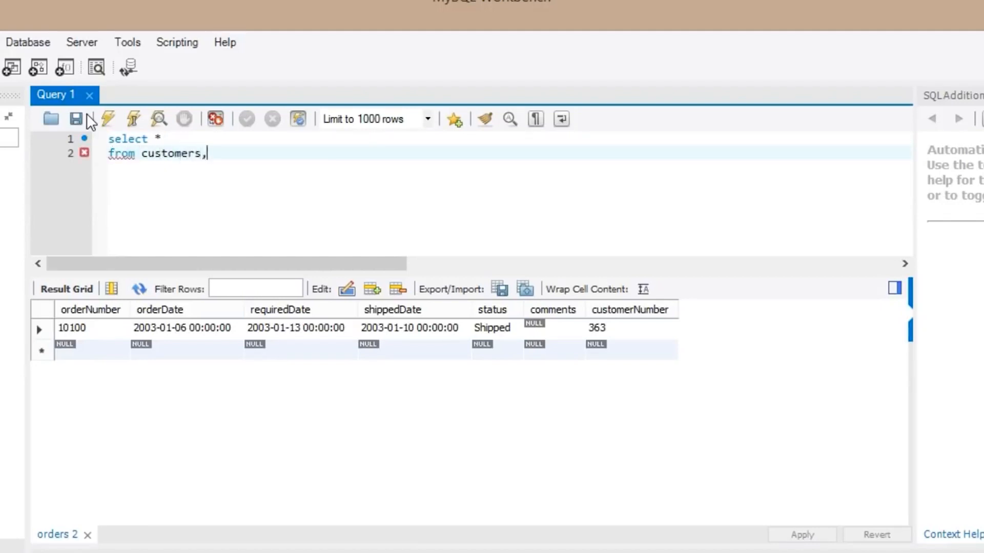
pyautogui.write('orders;')
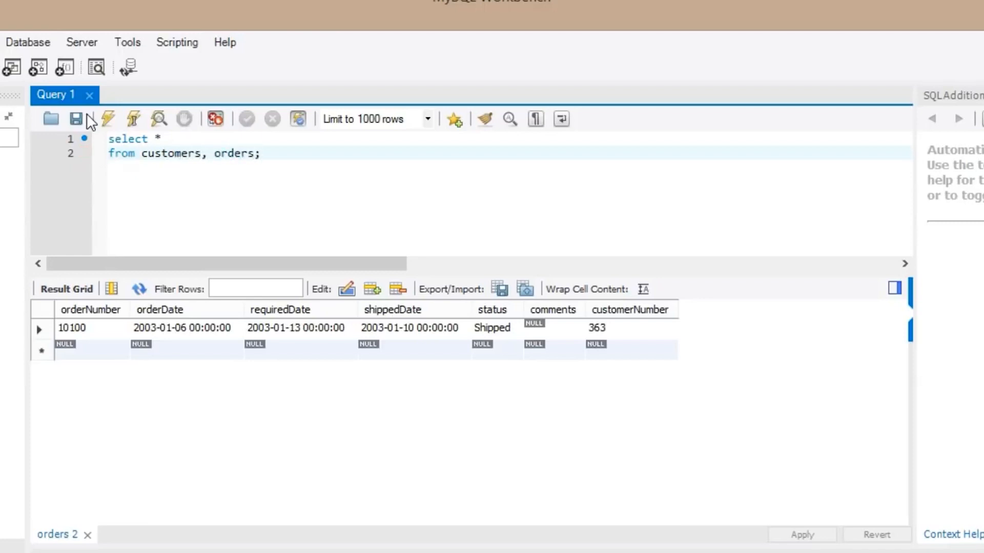
pyautogui.click(76, 118)
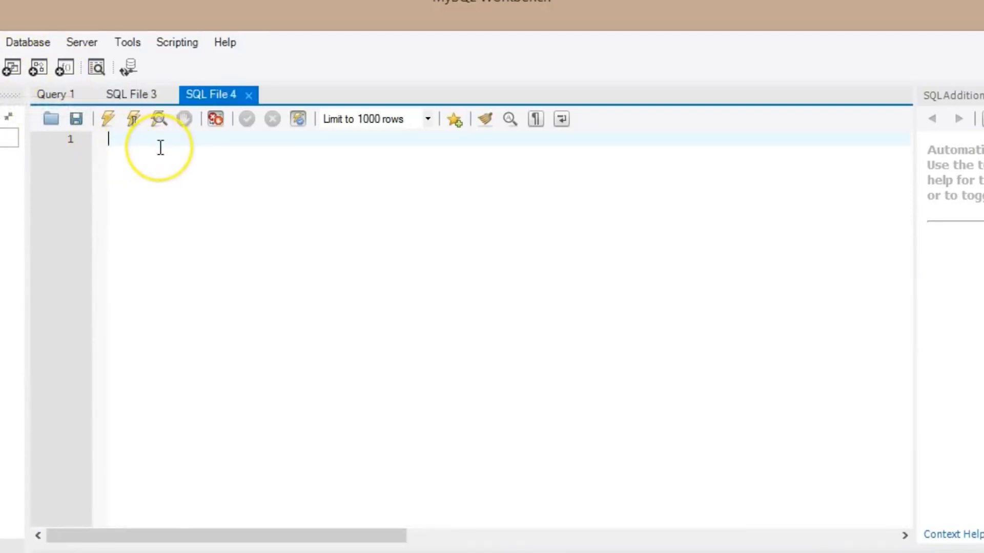
# Step: Write 'select * from customers;' in SQL File 4 and start SQL File 5
pyautogui.write('select *')
pyautogui.write('from cu')
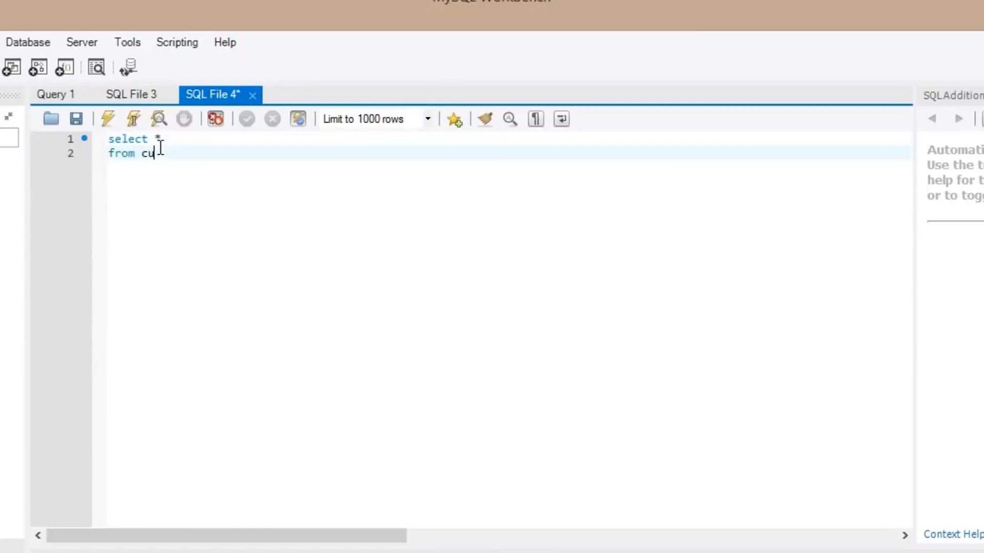
pyautogui.write('stomers;')
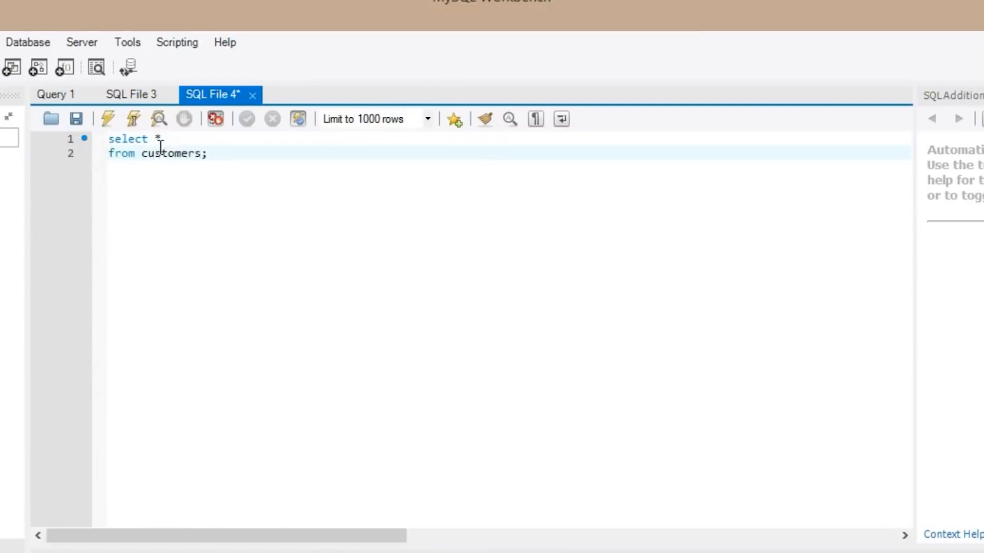
pyautogui.click(106, 118)
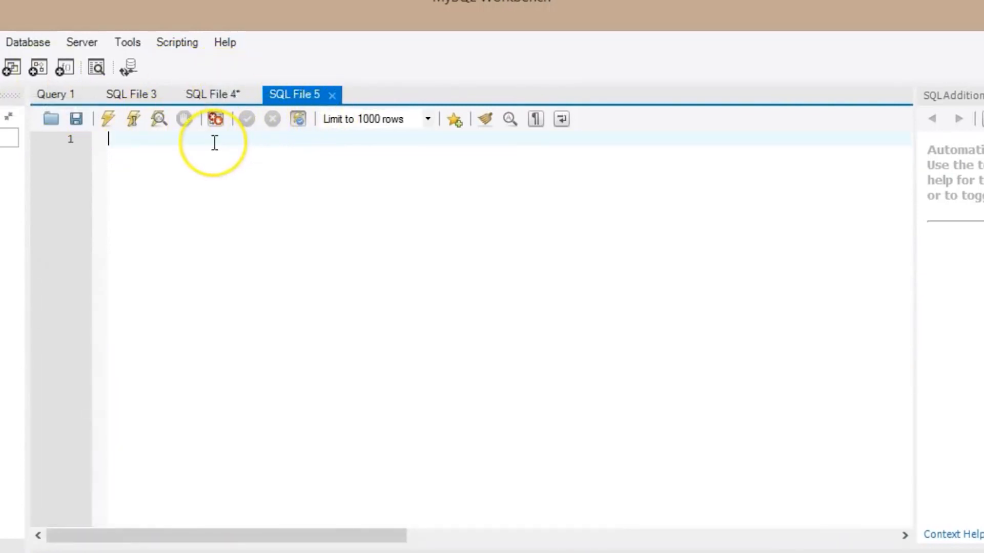
# Step: Write and run 'select * from orders;' in SQL File 5, then return to Query 1
pyautogui.write('select *')
pyautogui.write('from orders;')
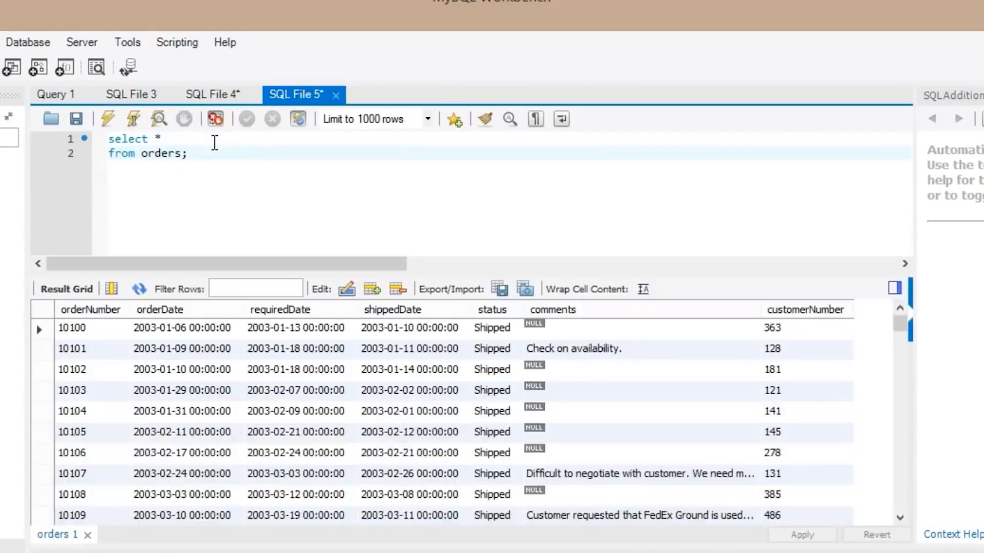
pyautogui.click(186, 154)
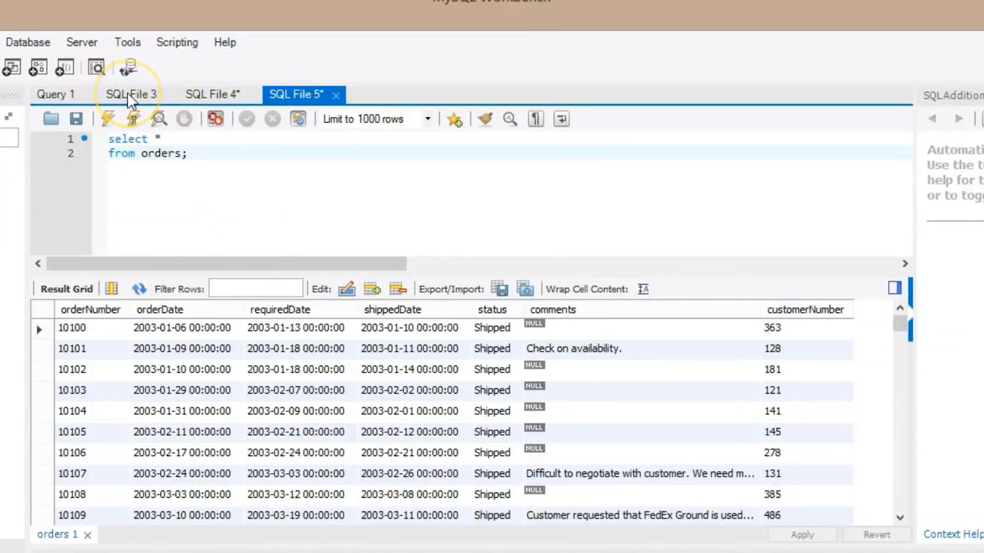
pyautogui.click(55, 94)
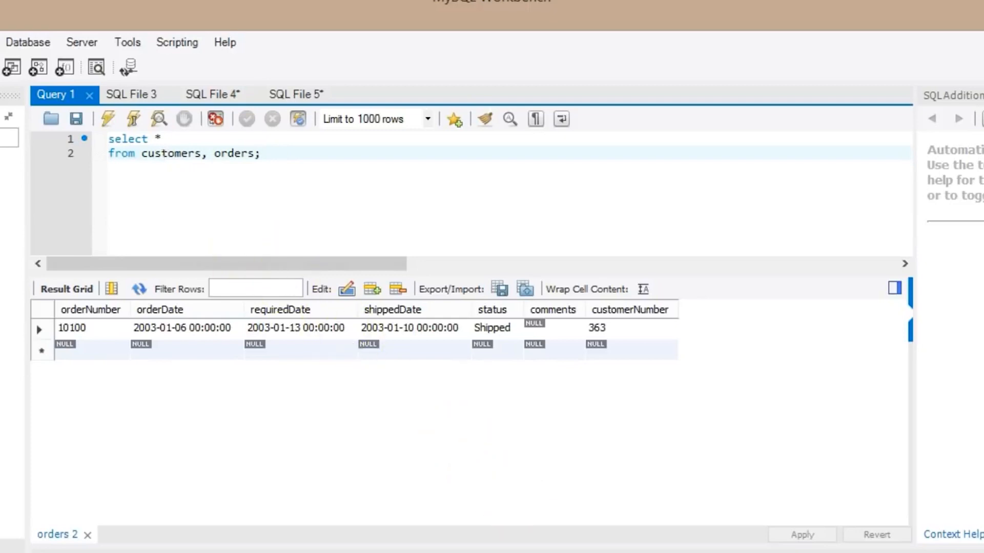
# Step: Execute the combined customers-and-orders query to show its result grid
pyautogui.click(259, 154)
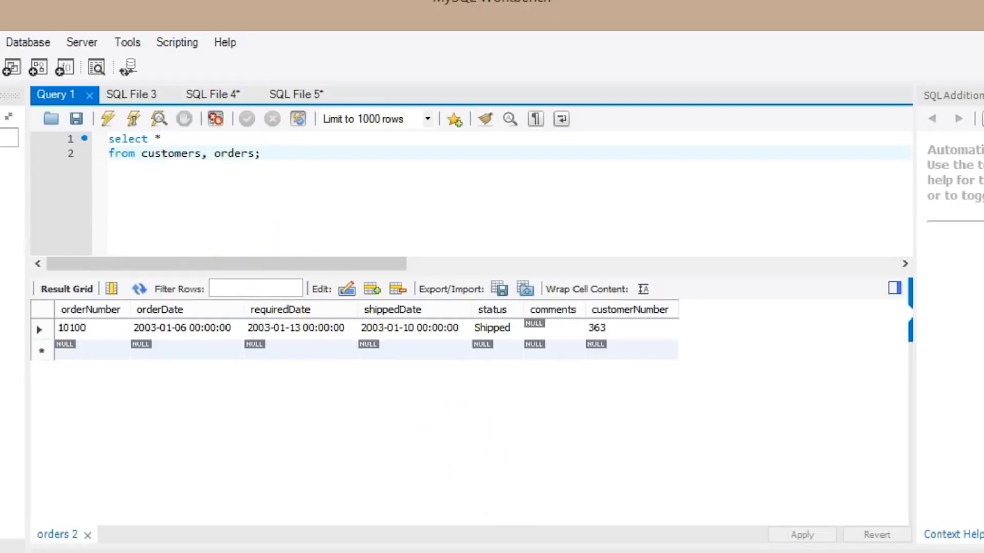
pyautogui.click(260, 154)
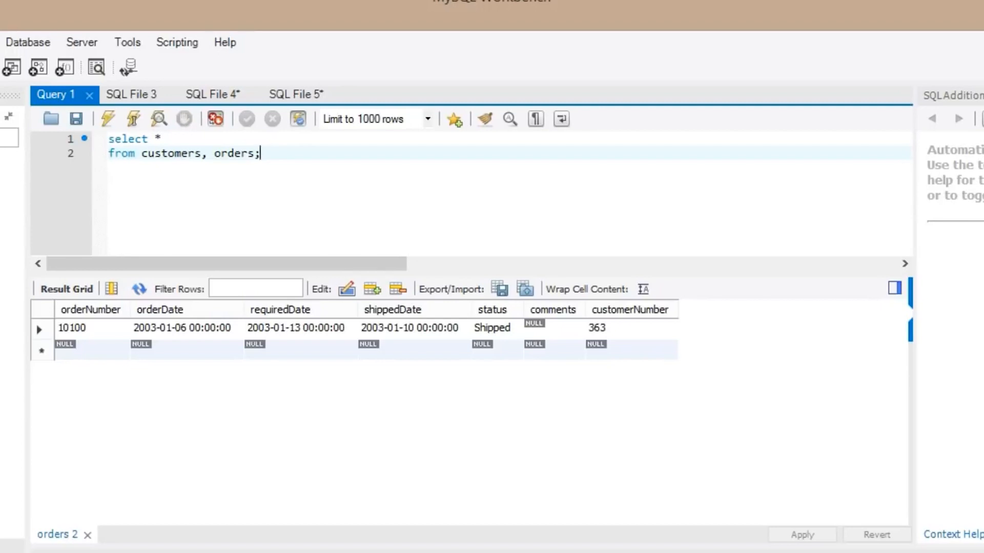
pyautogui.moveTo(108, 118)
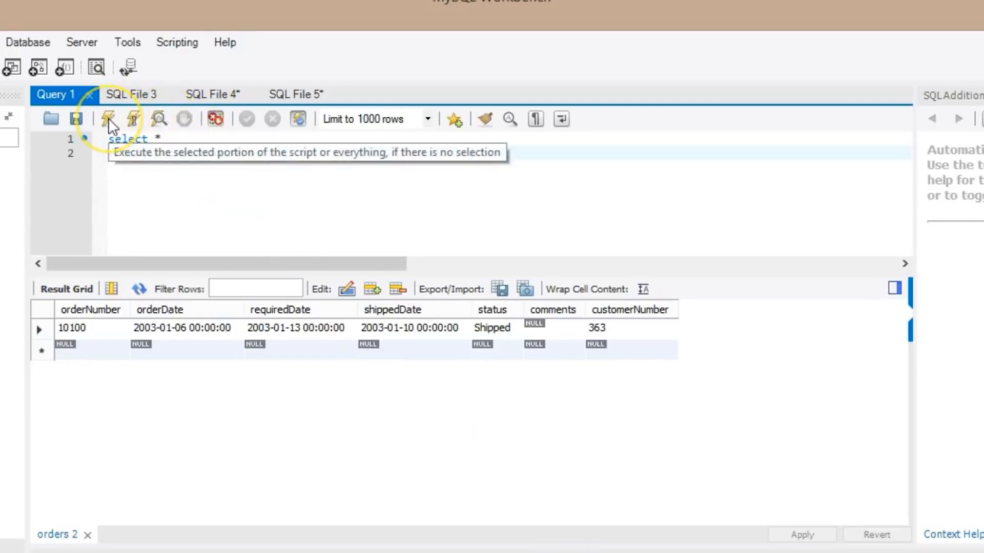
pyautogui.click(107, 118)
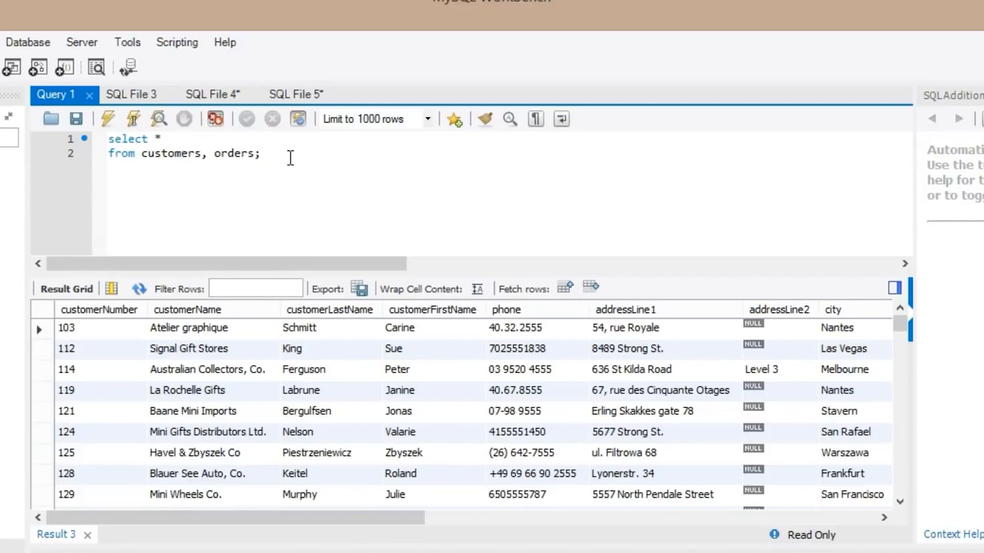
# Step: Revisit the customers-only results in SQL File 4, then the orders-only results in SQL File 5
pyautogui.click(212, 94)
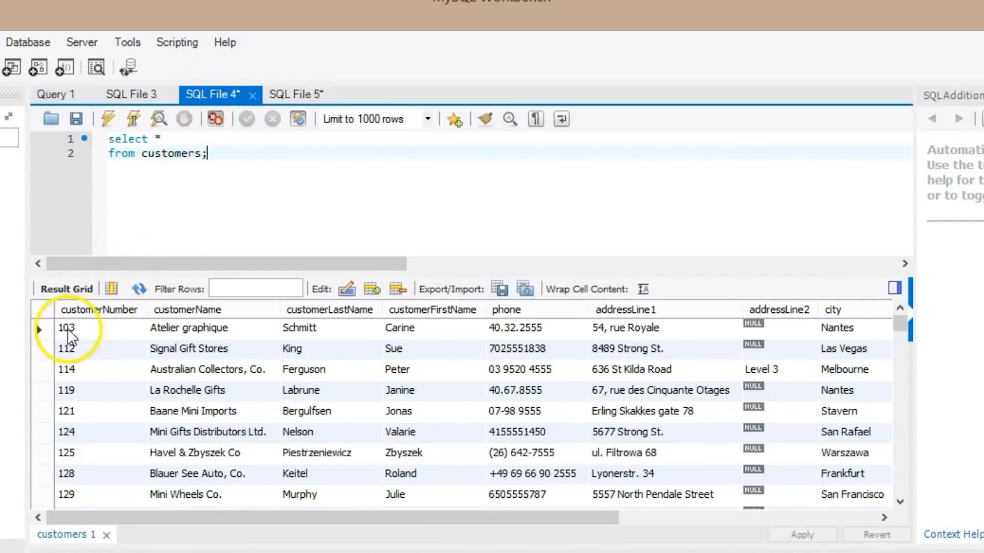
pyautogui.click(299, 94)
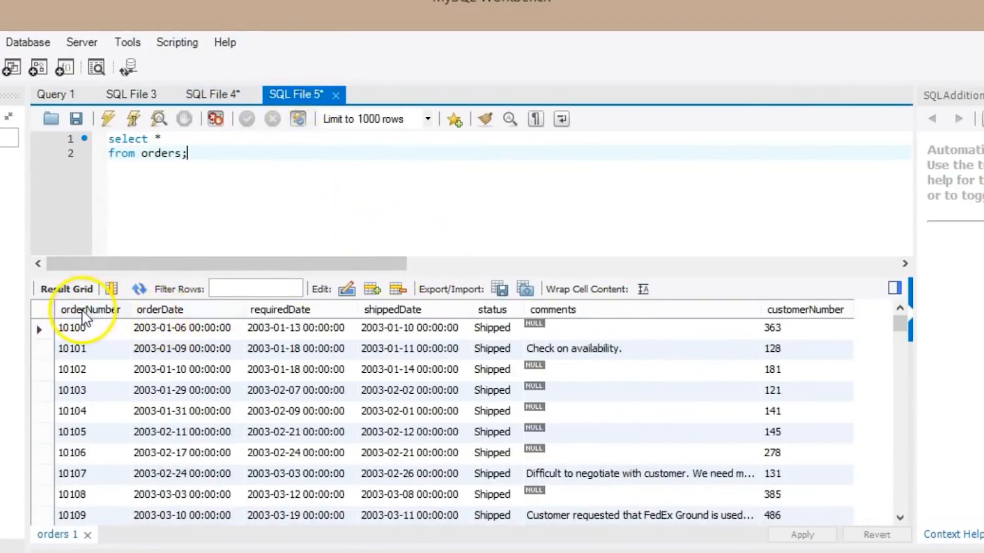
pyautogui.moveTo(810, 330)
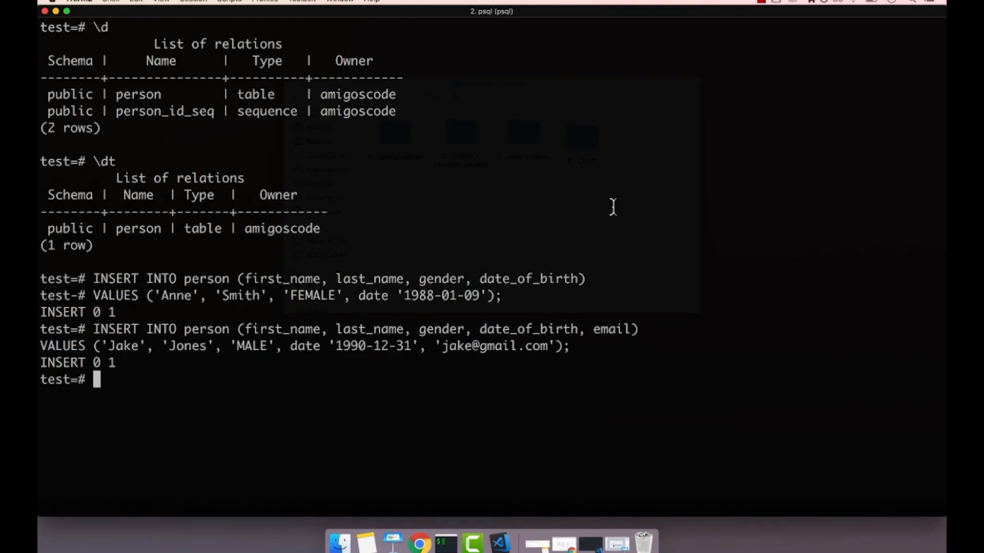
# Step: Enter 'SELECT * FROM person;' at the test=# prompt without running it
pyautogui.write('SELEC')
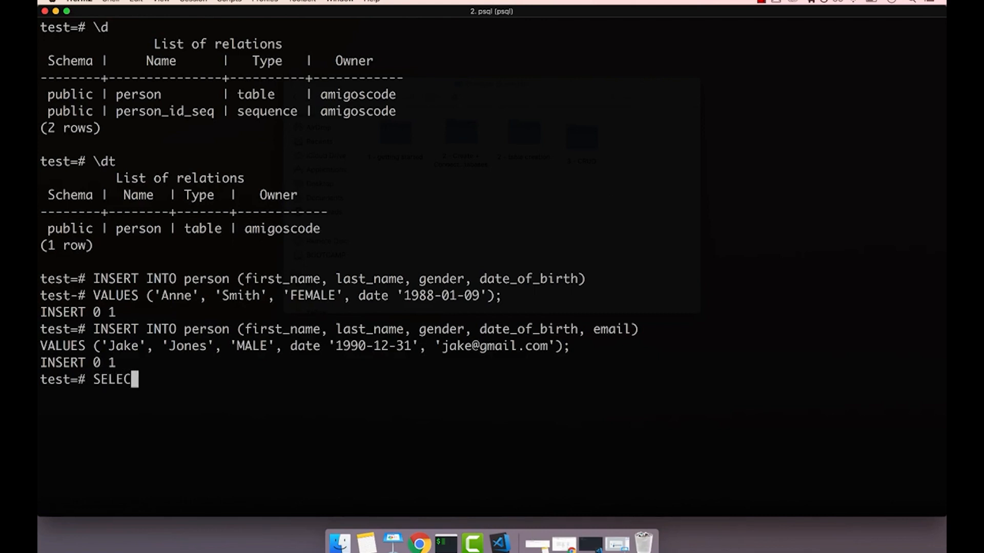
pyautogui.write('T')
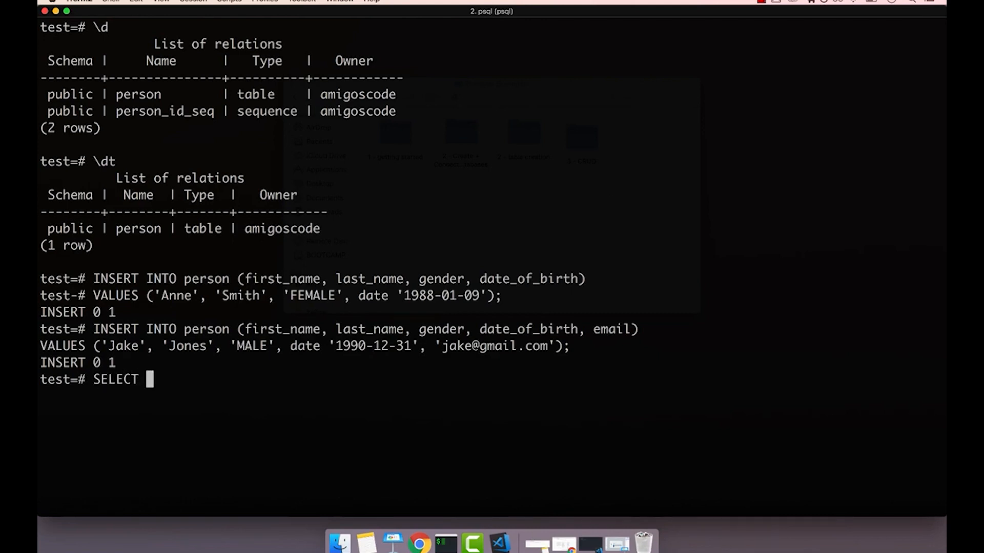
pyautogui.write('*')
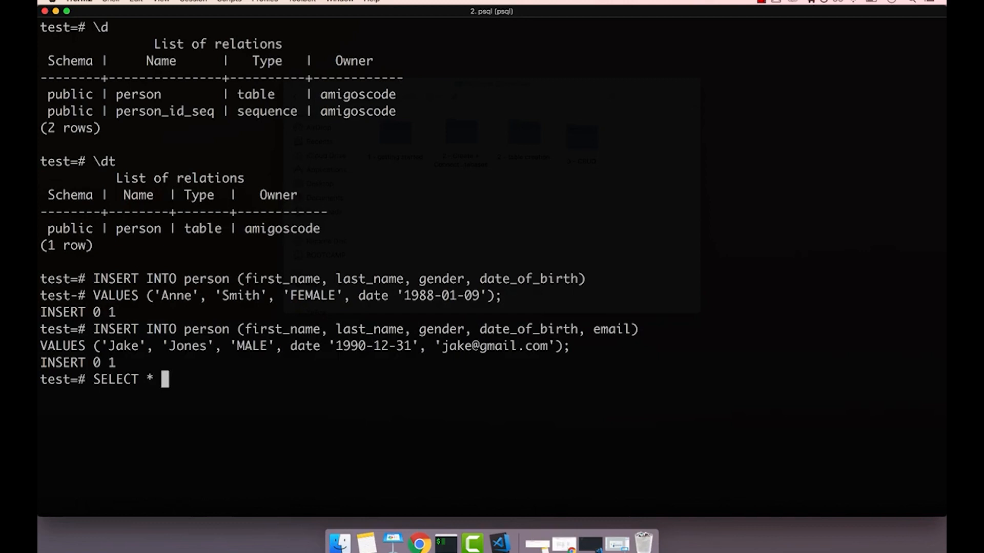
pyautogui.write('FROM')
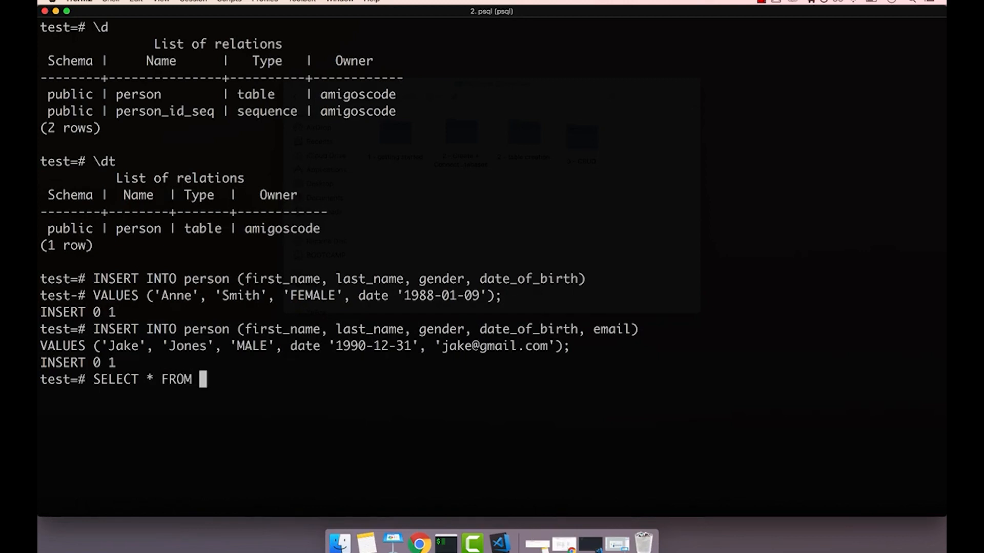
pyautogui.write('person')
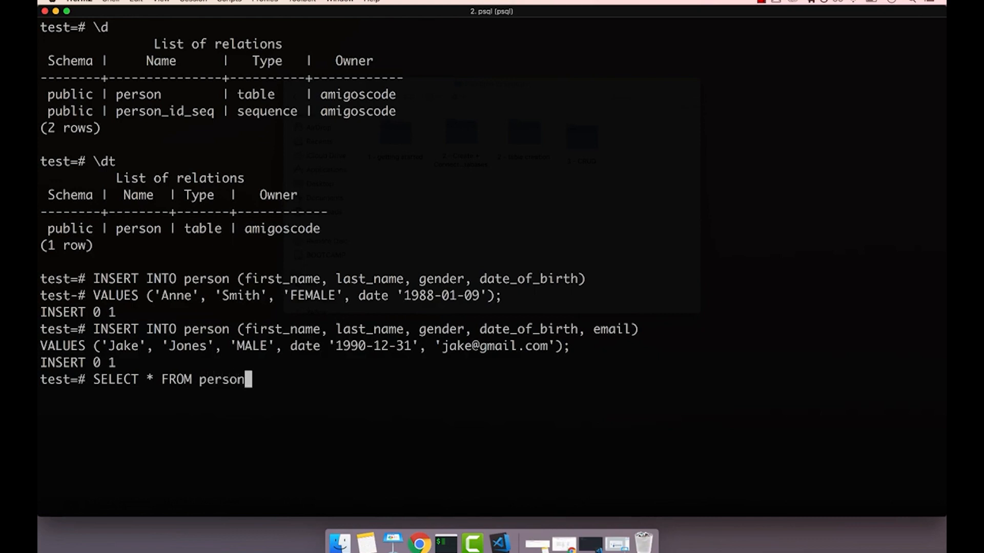
pyautogui.write(';')
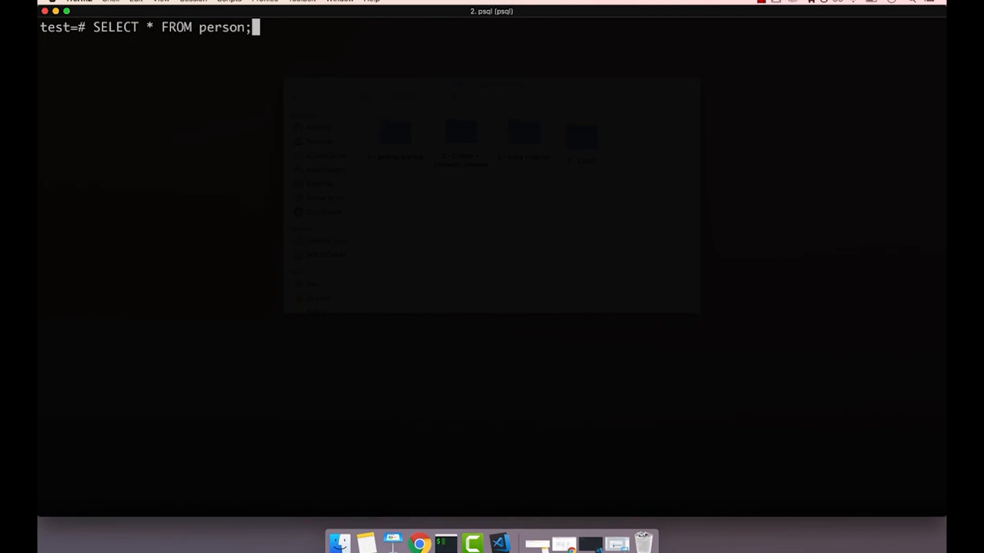
# Step: Run the person query so Anne Smith and Jake Jones are listed
pyautogui.press('Return')
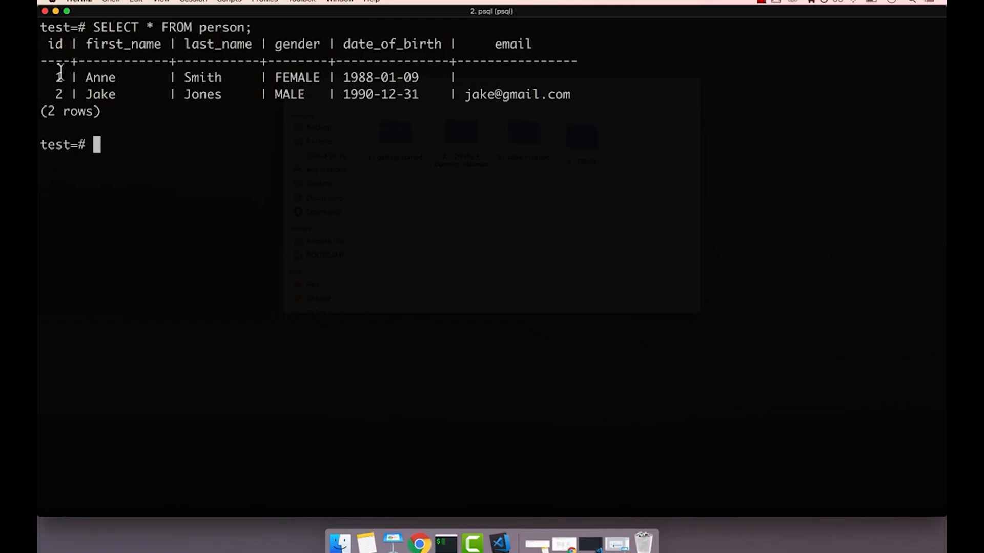
pyautogui.moveTo(194, 171)
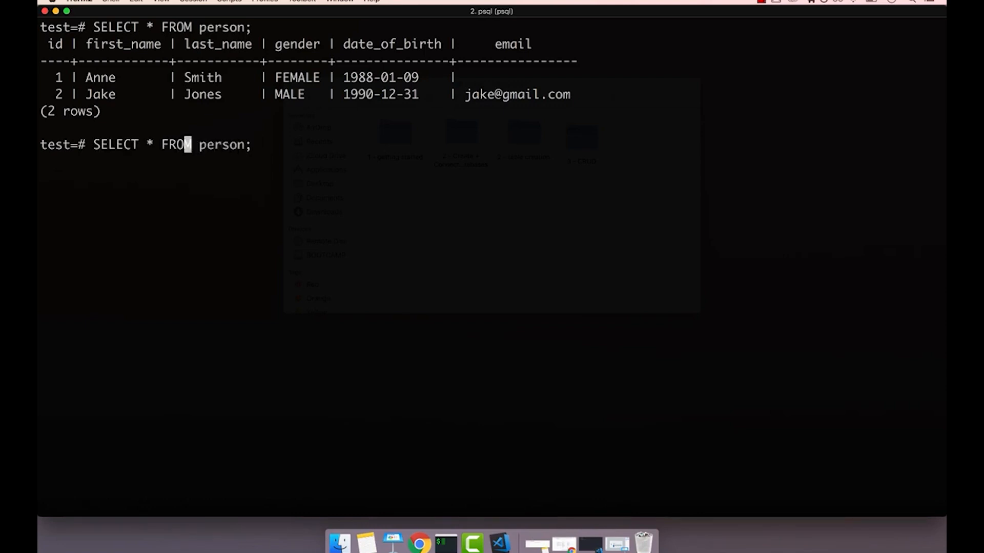
# Step: Replace the asterisk to form 'SELECT first_name FROM person;' at the prompt
pyautogui.press('Left')
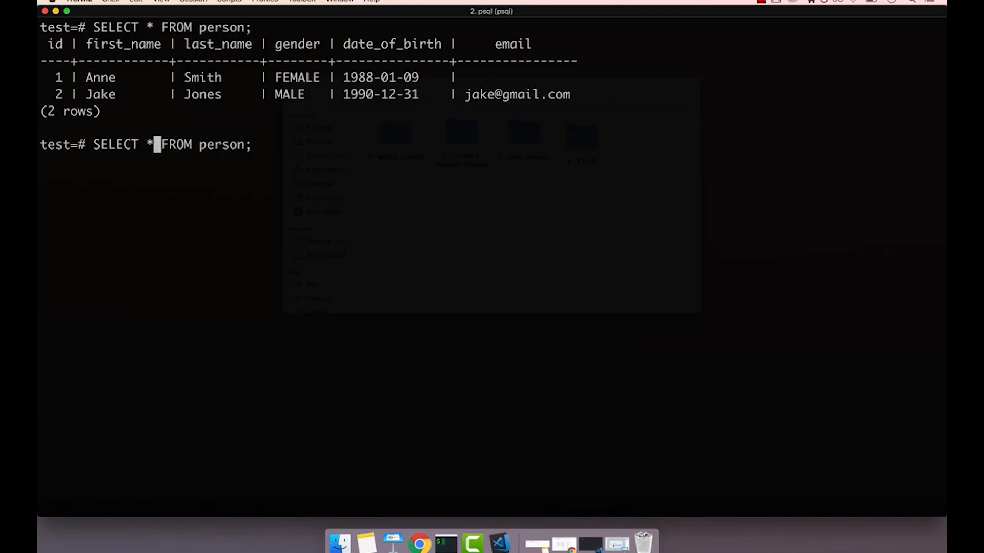
pyautogui.press('Backspace')
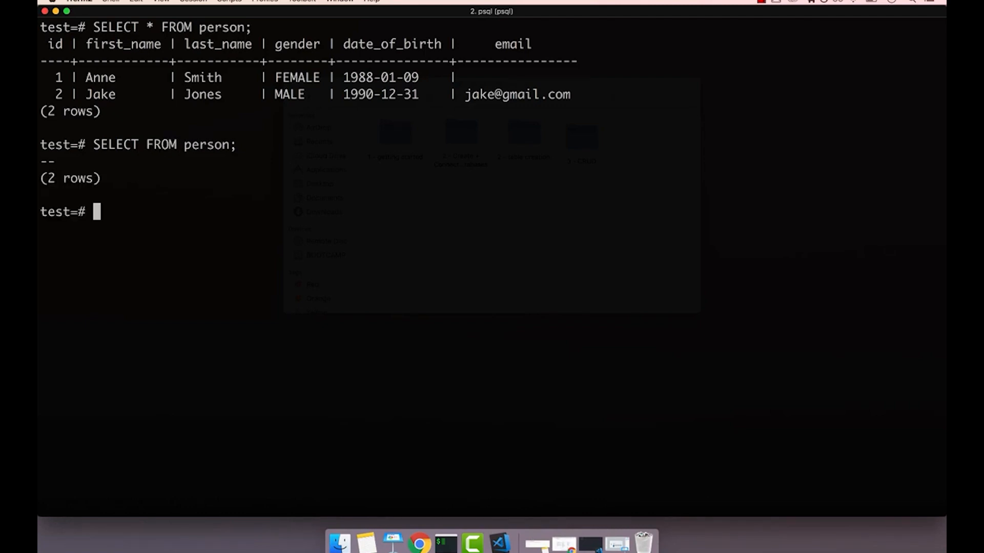
pyautogui.moveTo(77, 195)
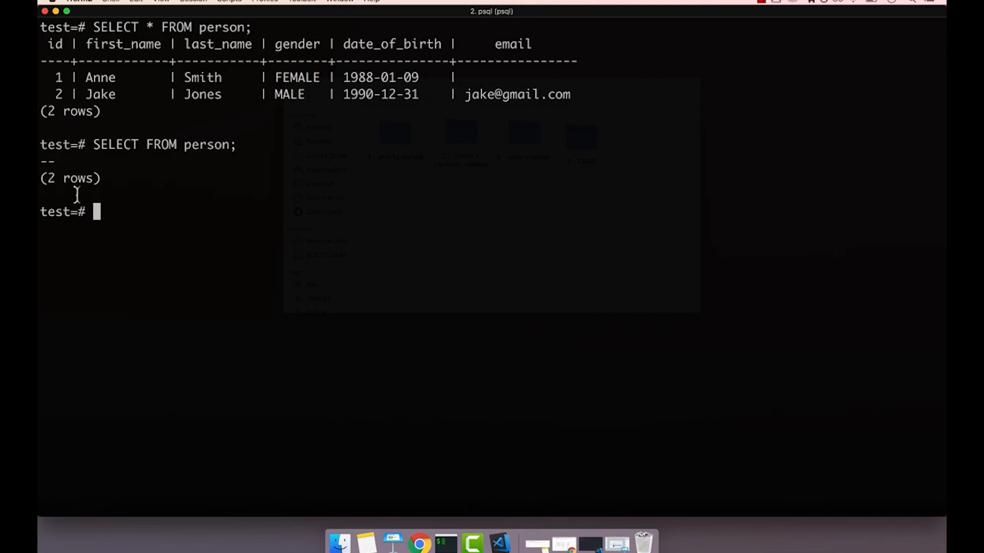
pyautogui.moveTo(113, 230)
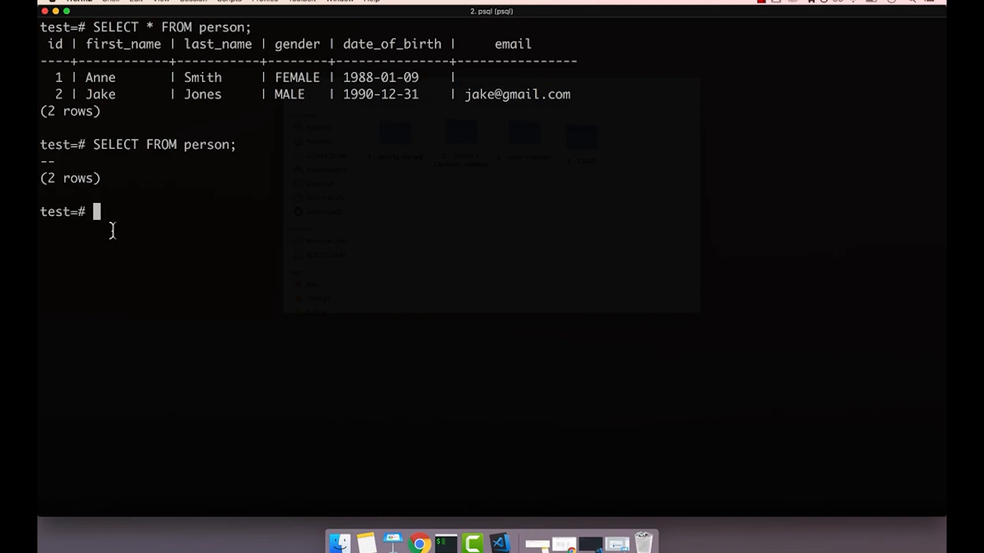
pyautogui.write('SELECT')
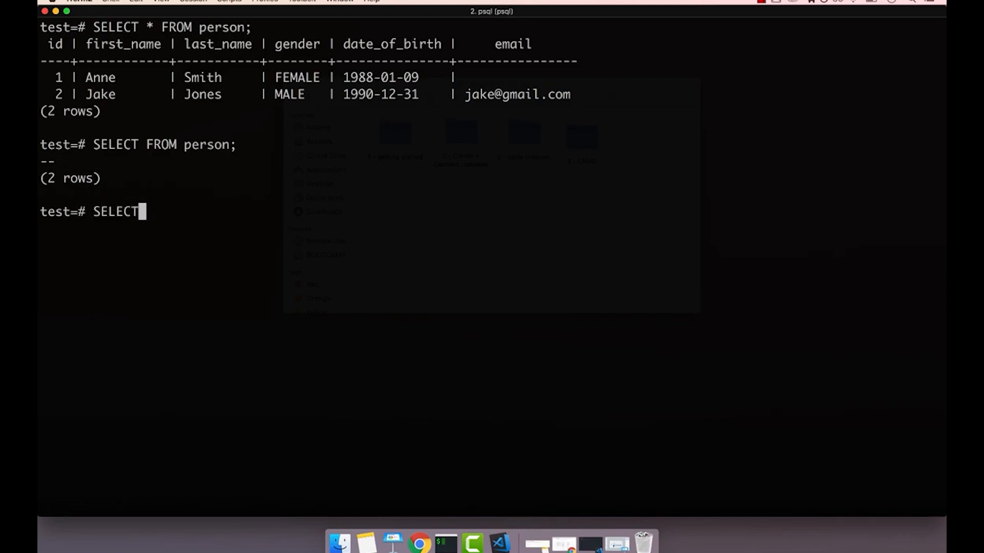
pyautogui.write('f')
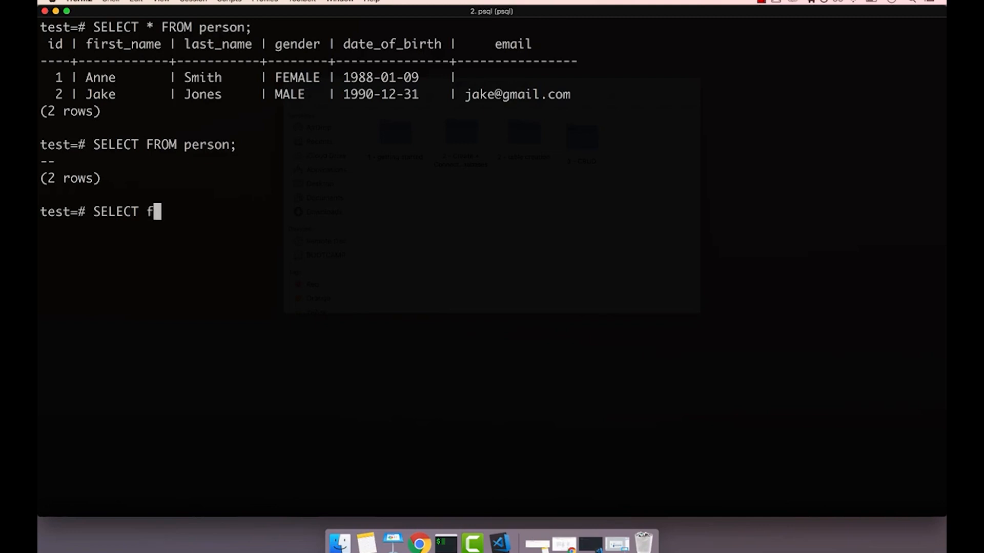
pyautogui.write('irst_name f')
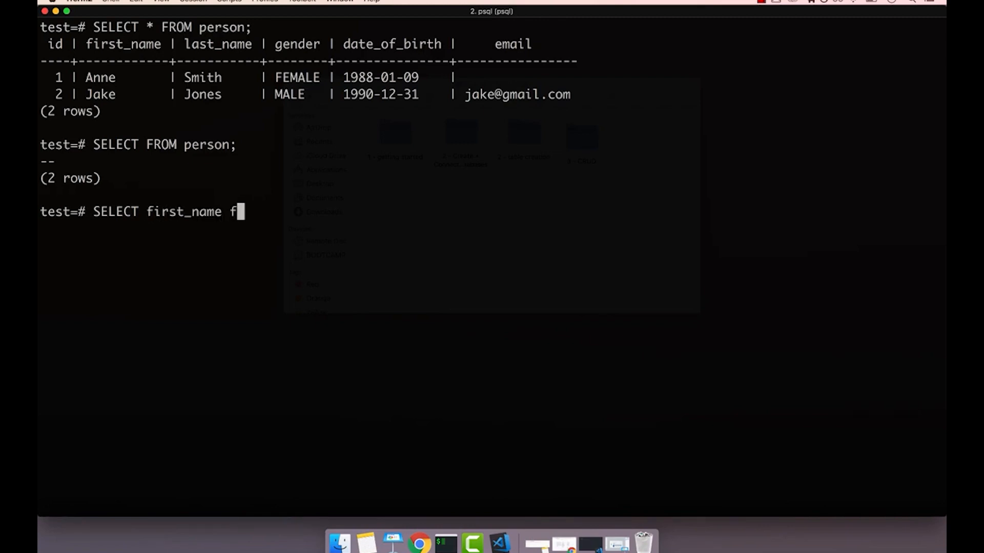
pyautogui.press('Backspace')
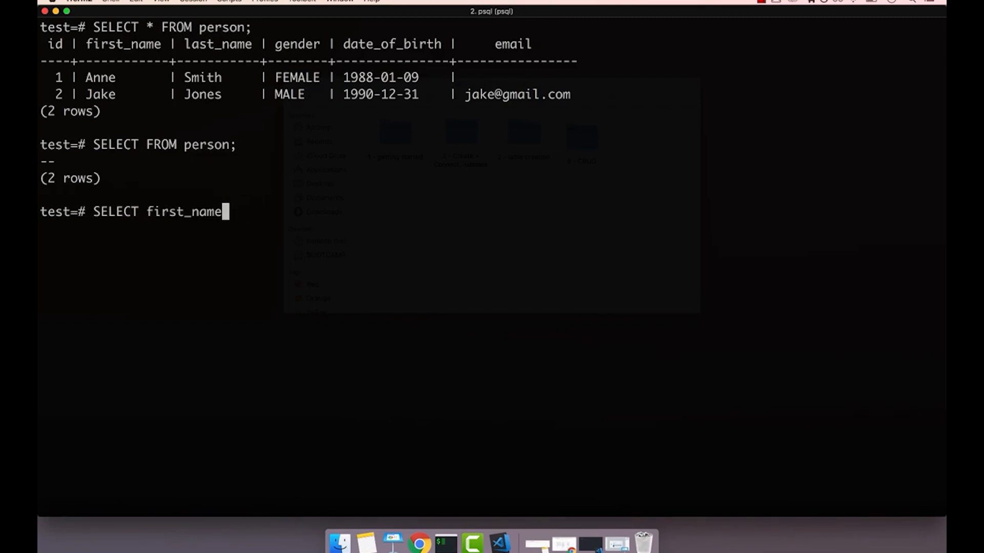
pyautogui.write('FROM person;')
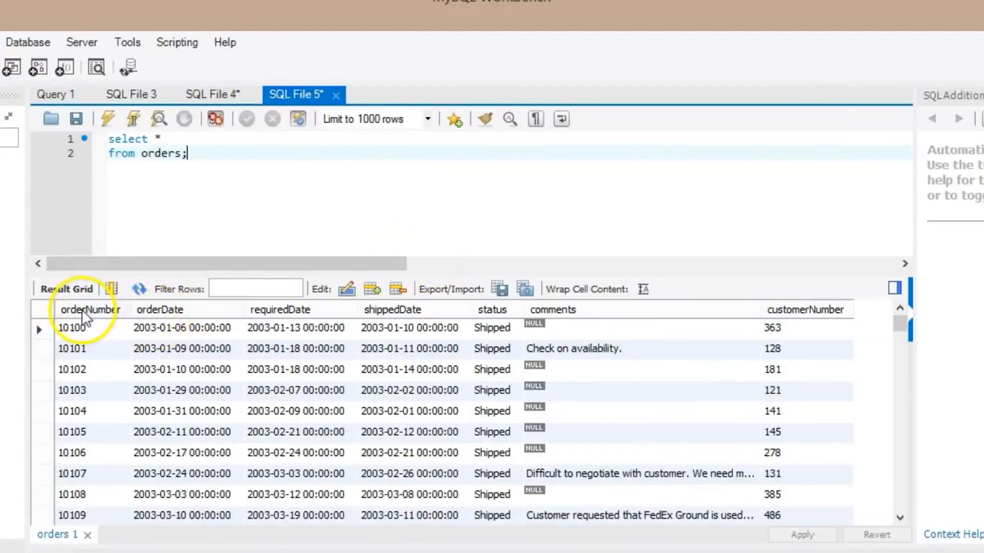
pyautogui.moveTo(809, 326)
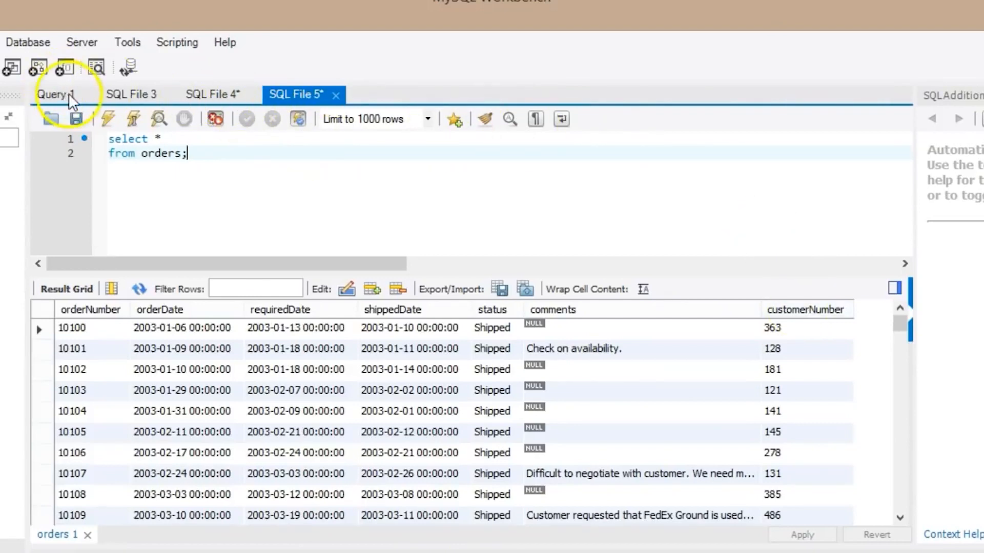
# Step: Add 'where customers.customerNumber = orders.customerNumber;' to the Query 1 statement
pyautogui.click(55, 94)
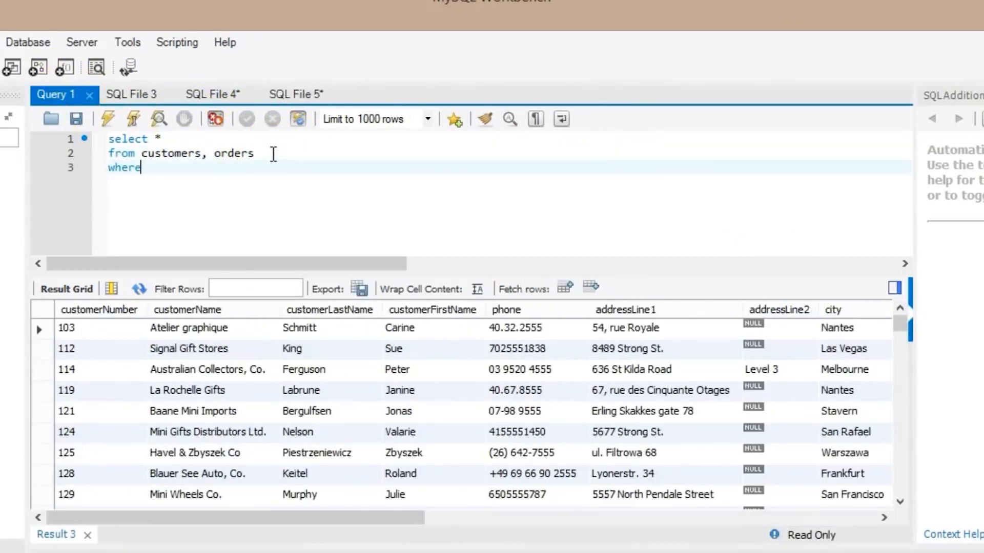
pyautogui.write('where')
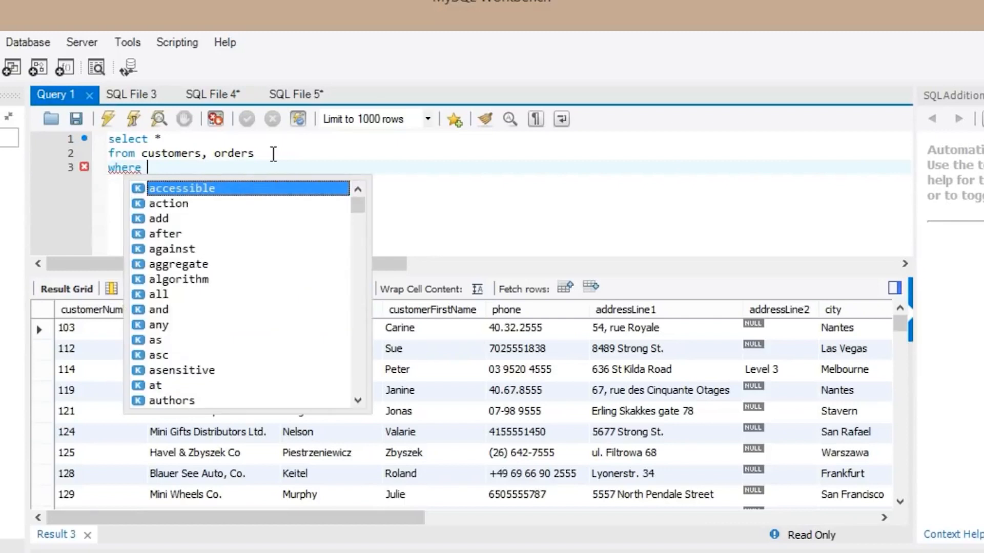
pyautogui.write('cust')
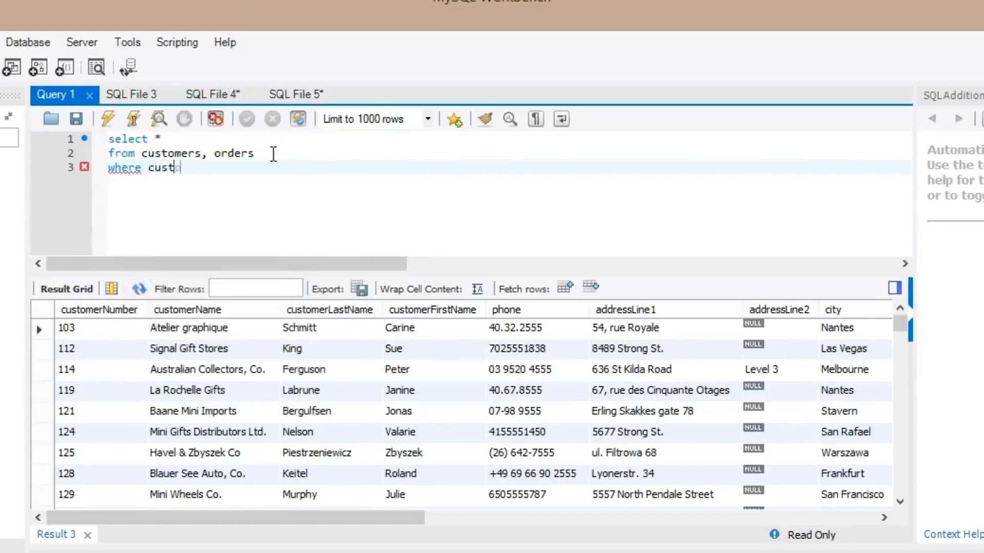
pyautogui.write('omers.')
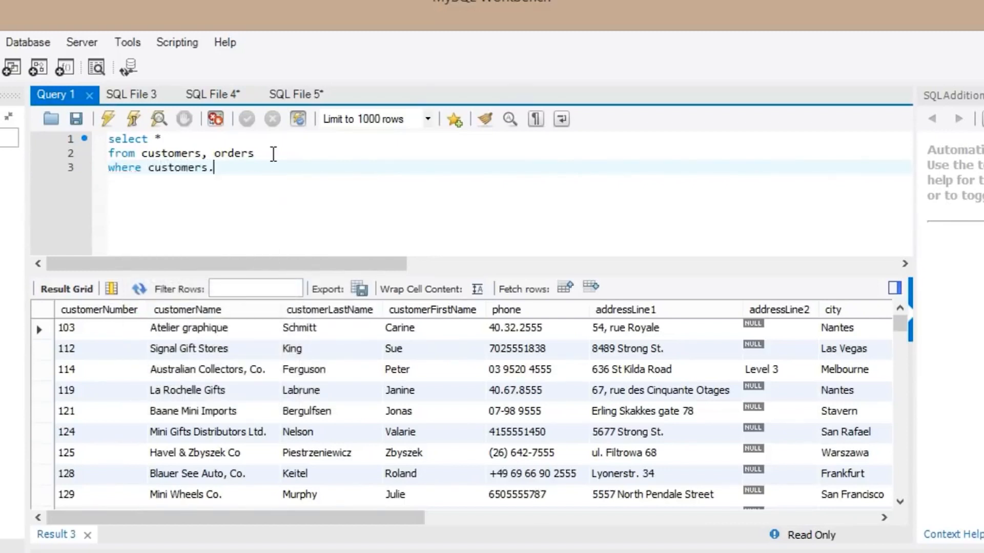
pyautogui.write('customerNu')
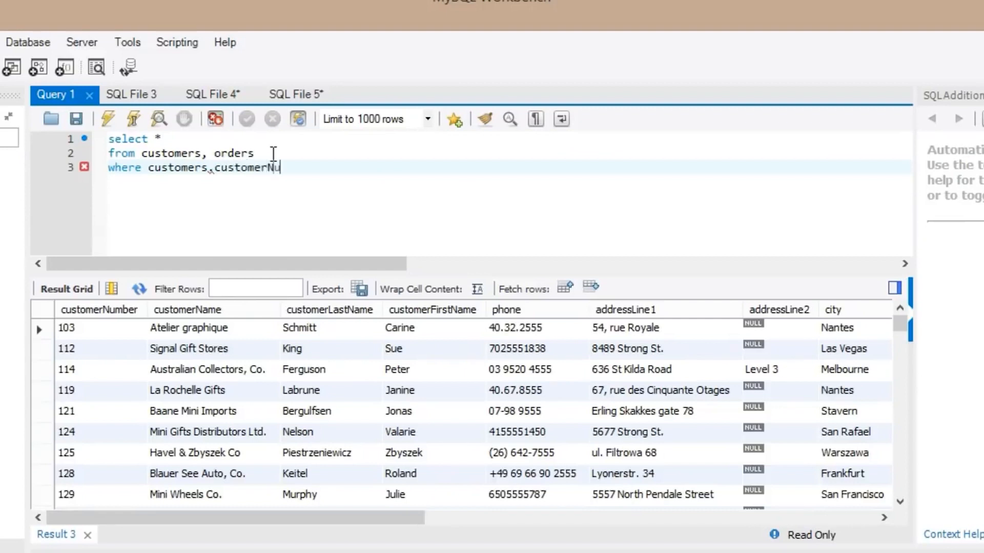
pyautogui.write('mber =')
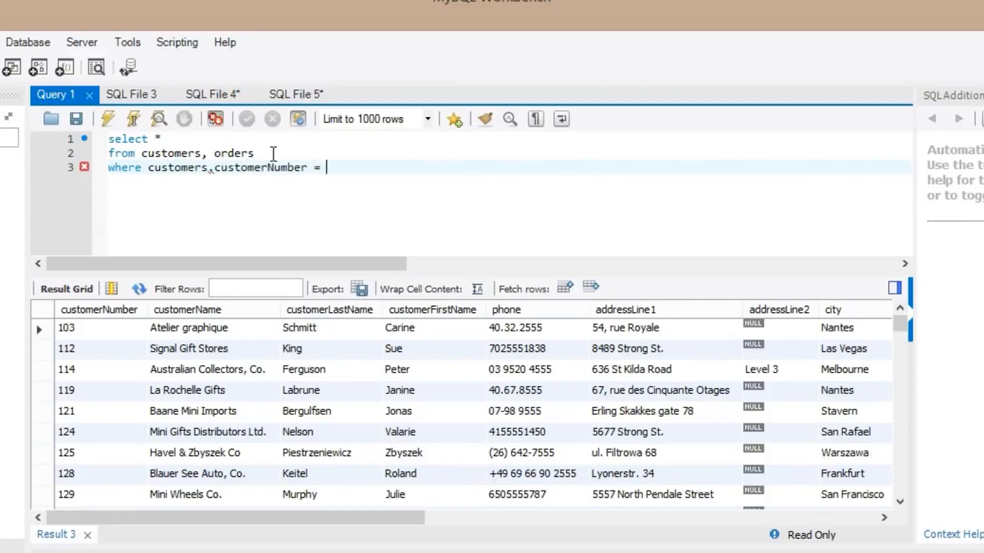
pyautogui.write('orders.')
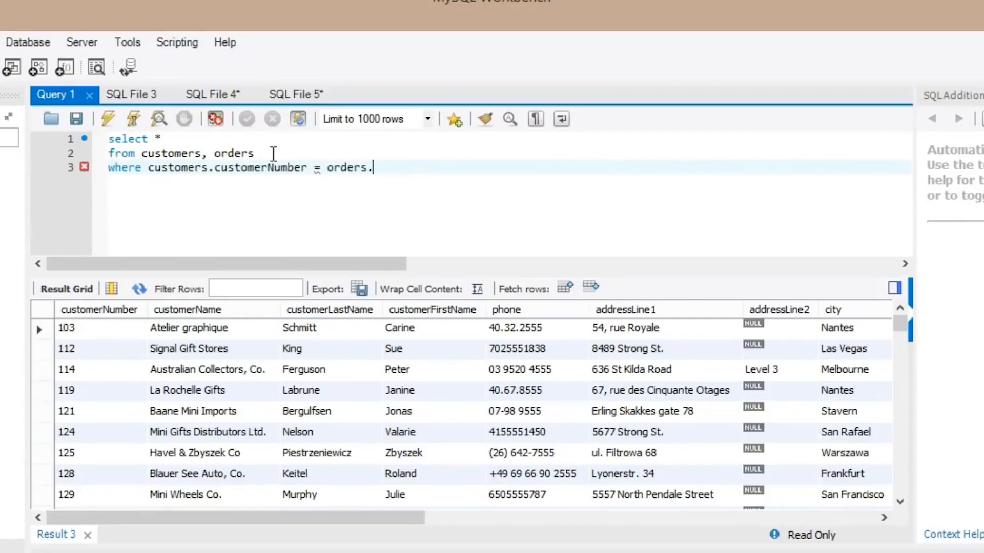
pyautogui.write('customerNumber')
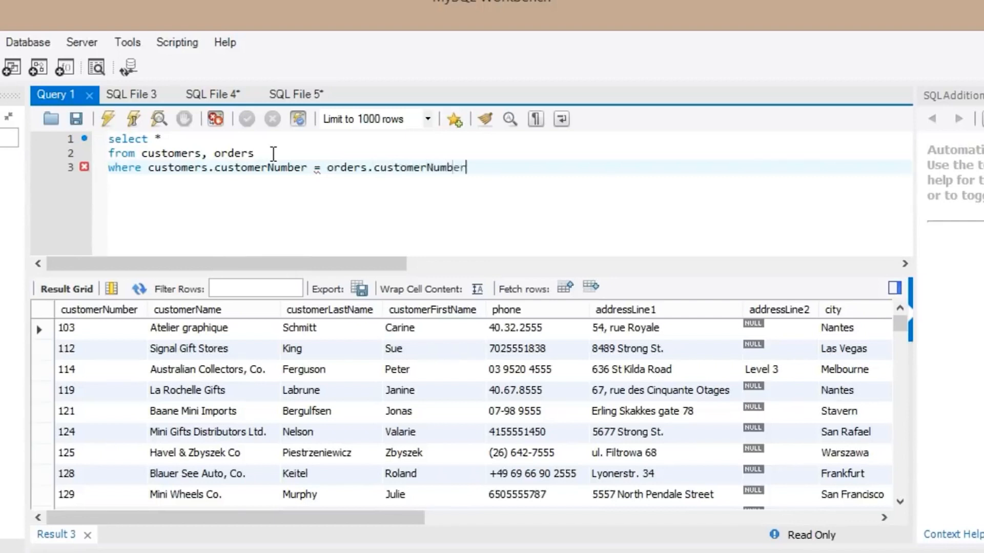
pyautogui.write(';')
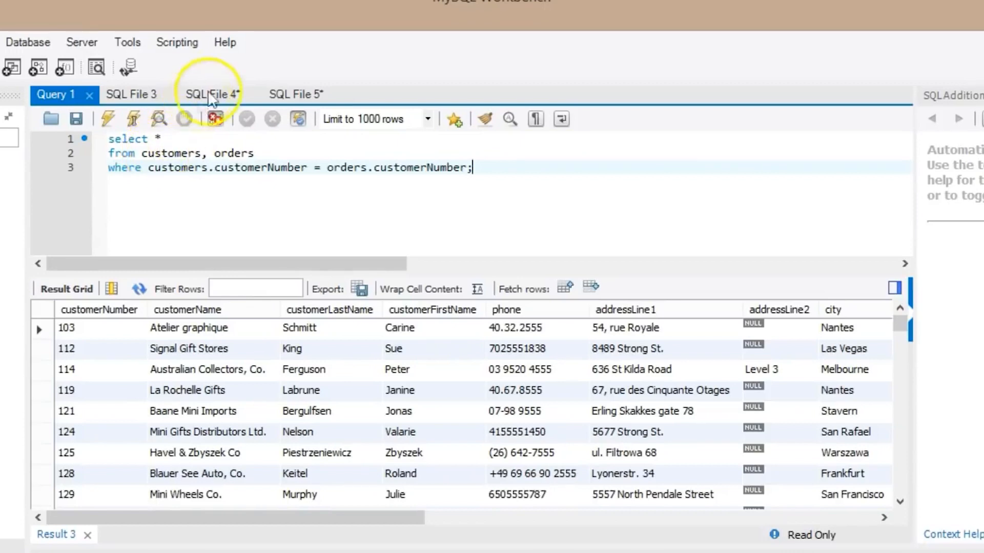
# Step: Review the customers and orders results, then run the Query 1 join matching orders to customers
pyautogui.click(212, 95)
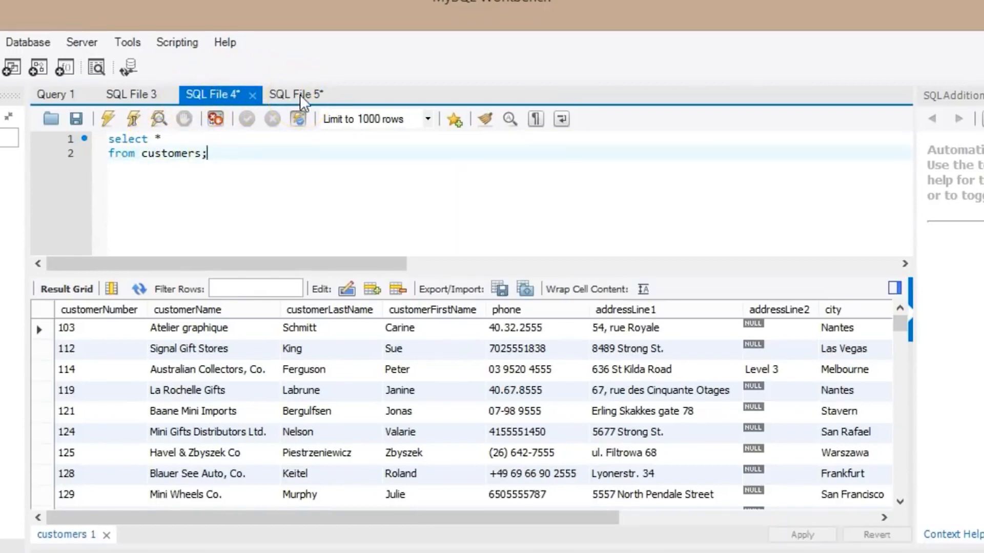
pyautogui.click(296, 94)
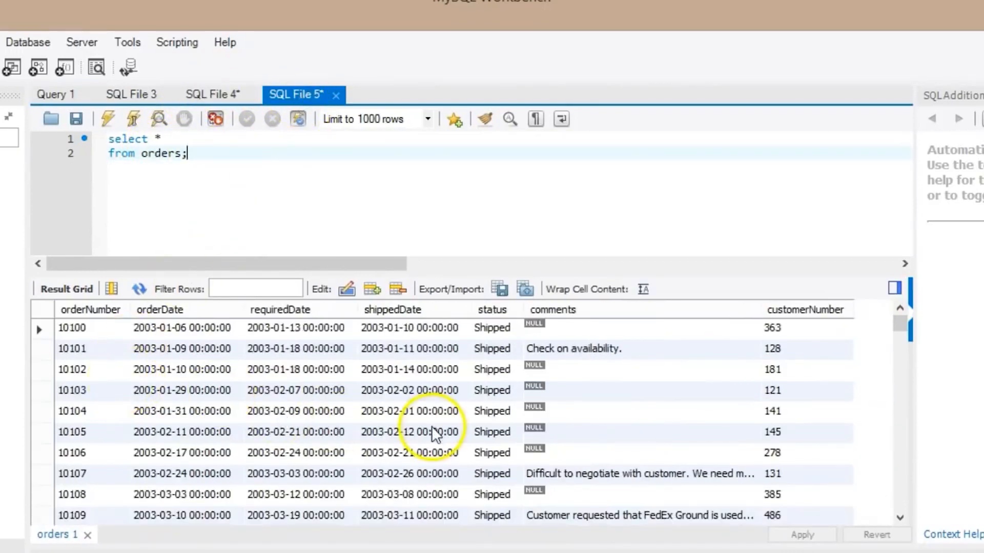
pyautogui.moveTo(276, 317)
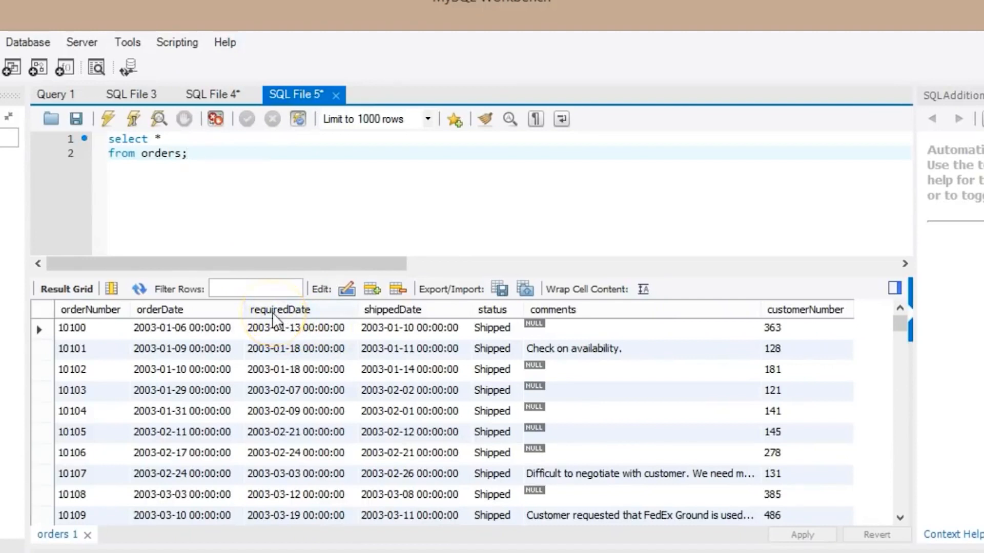
pyautogui.click(187, 153)
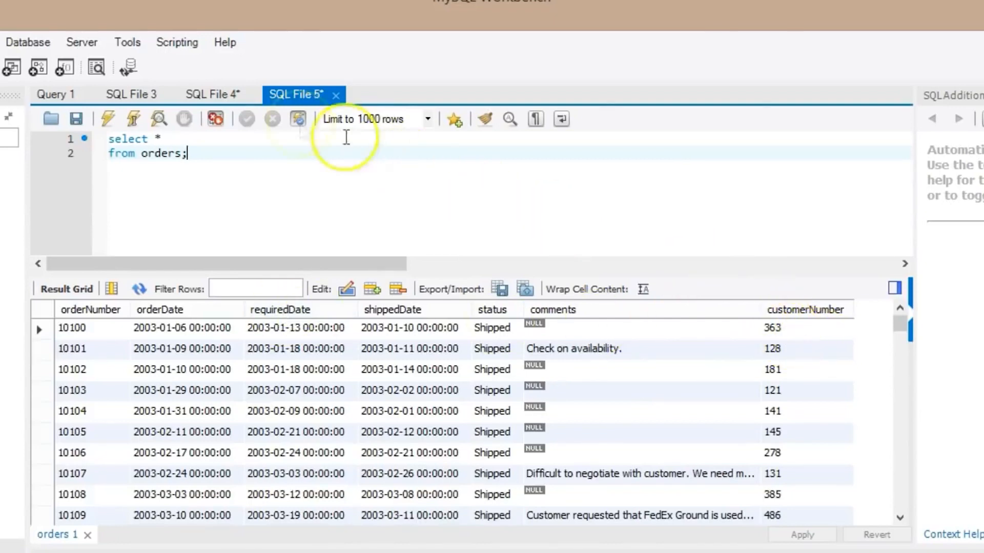
pyautogui.click(55, 95)
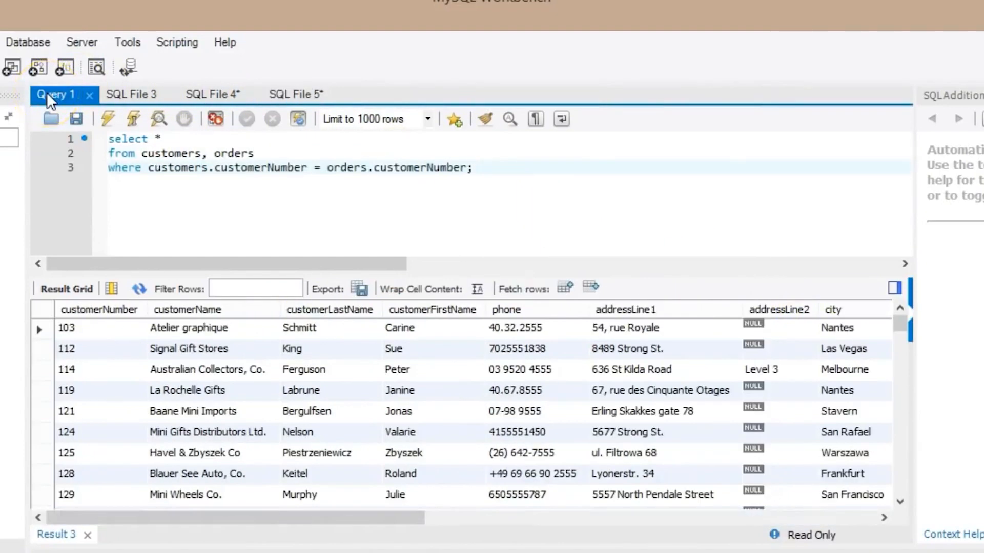
pyautogui.click(108, 118)
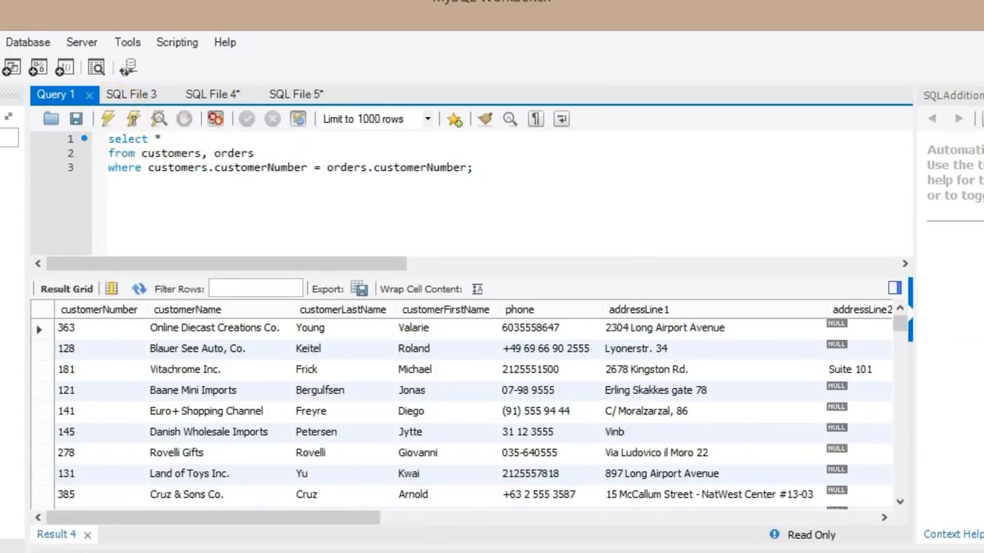
pyautogui.moveTo(16, 301)
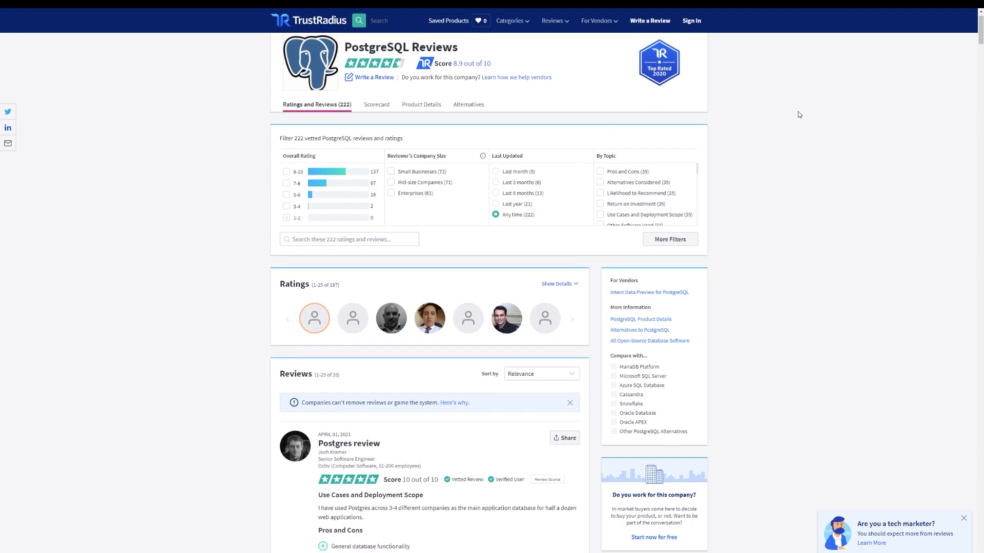
# Step: Open the review 'PostgreSQL - The database that fits all' and scroll through its pros, cons and support rating
pyautogui.scroll(-3)
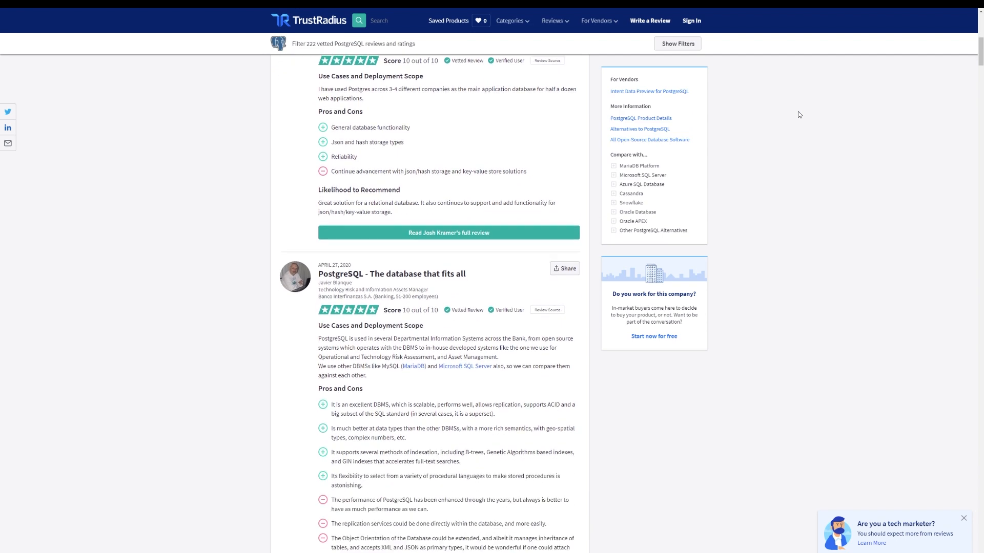
pyautogui.scroll(-3)
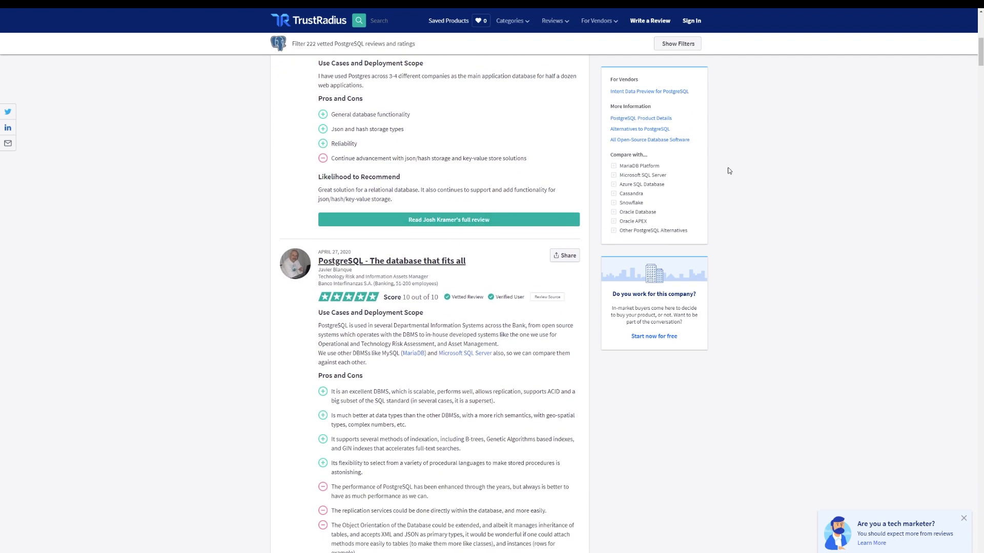
pyautogui.click(391, 260)
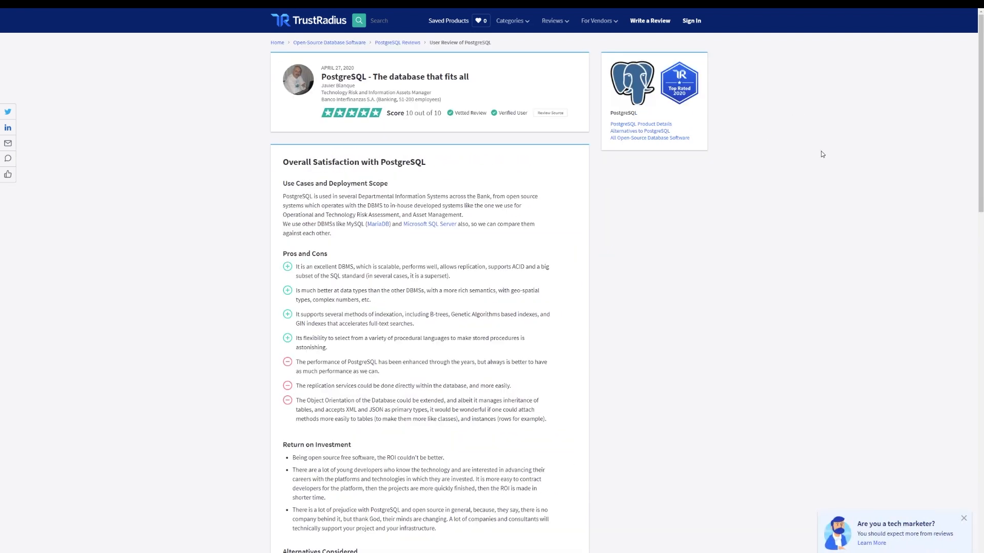
pyautogui.scroll(-3)
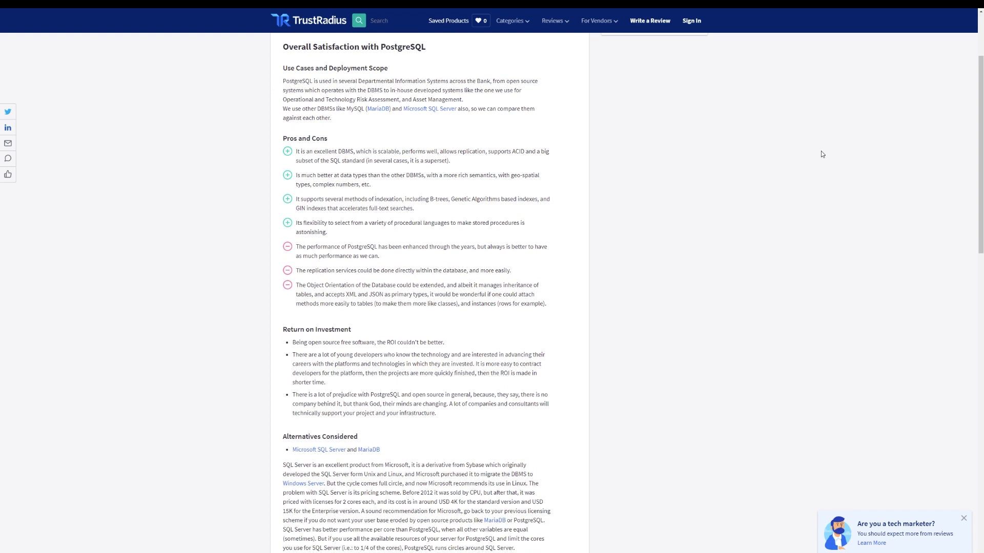
pyautogui.scroll(-3)
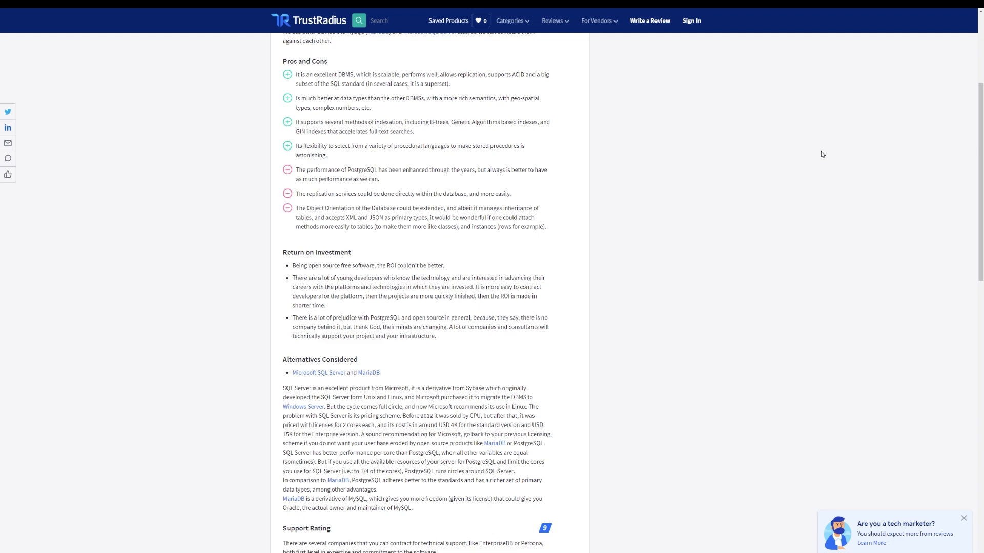
pyautogui.scroll(-3)
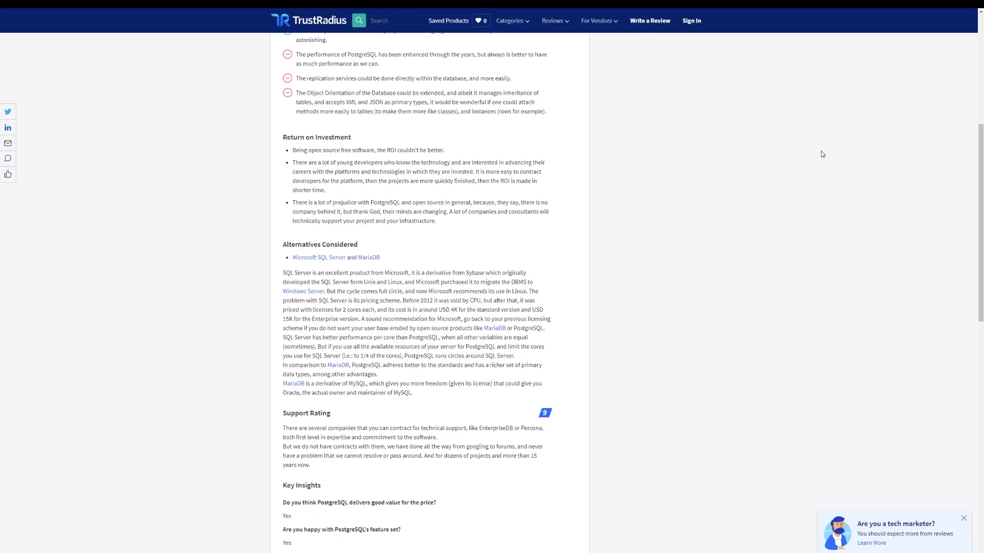